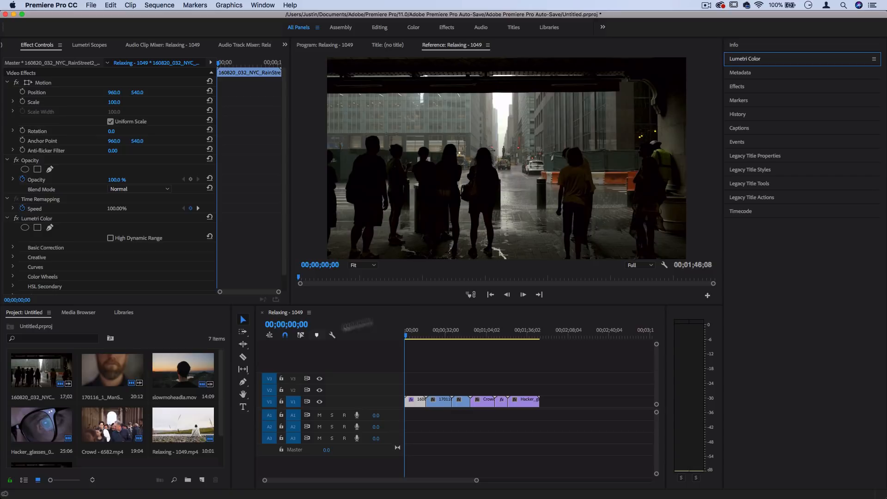
Step: Browse Video Effects > Obsolete colour correctors in the Effects panel, then return to Lumetri Color
left_click(745, 58)
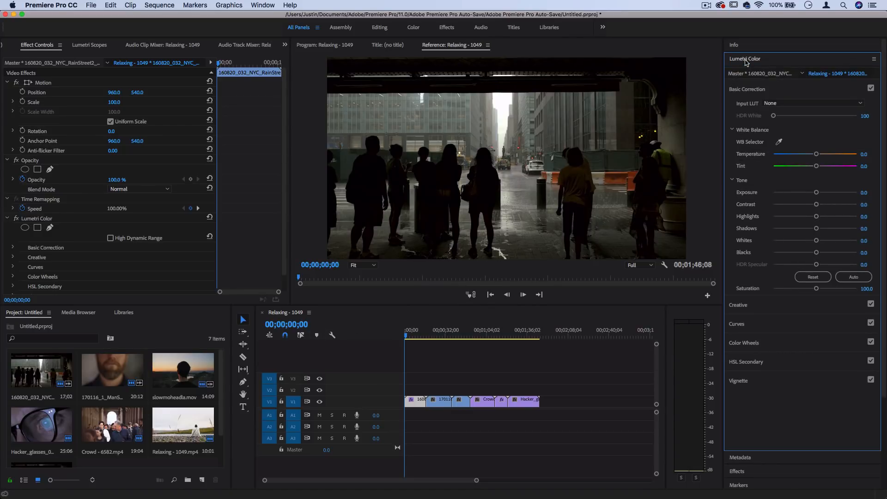
mouse_move(765, 149)
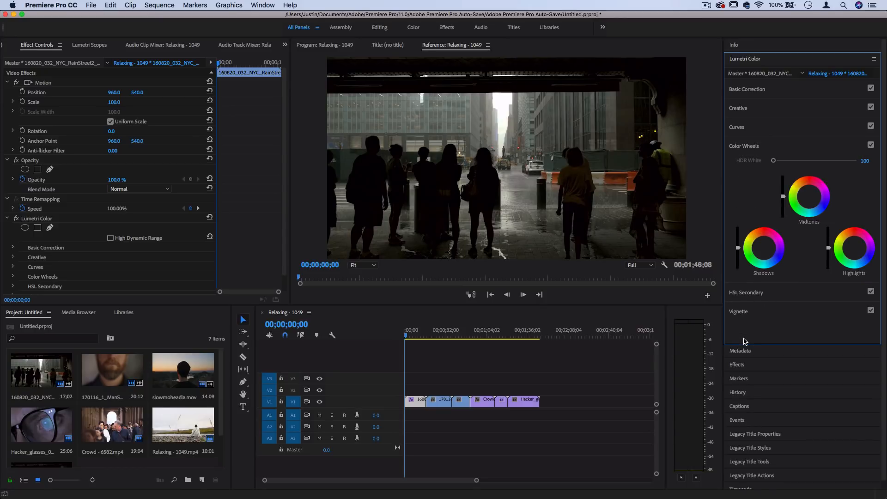
mouse_move(746, 64)
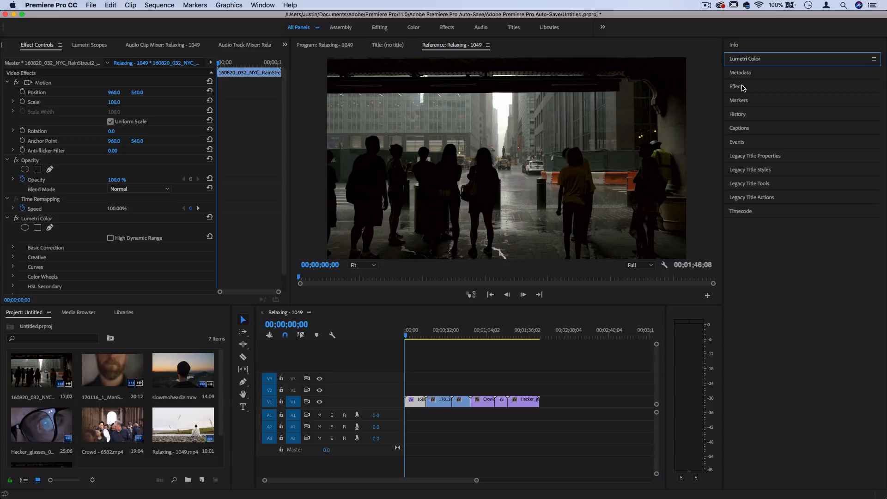
mouse_move(743, 87)
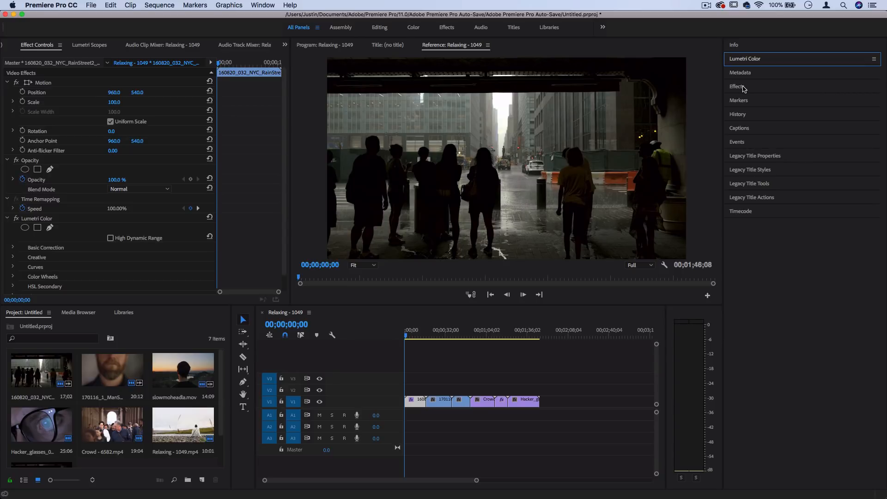
left_click(736, 86)
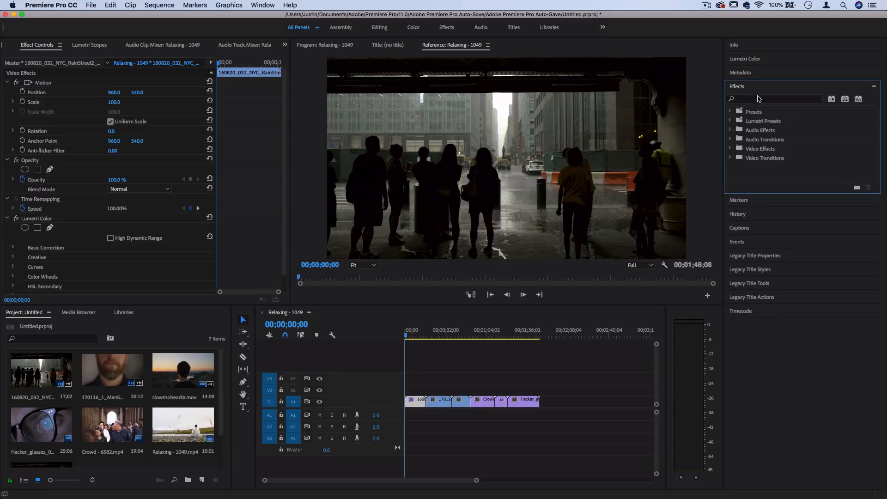
left_click(781, 98)
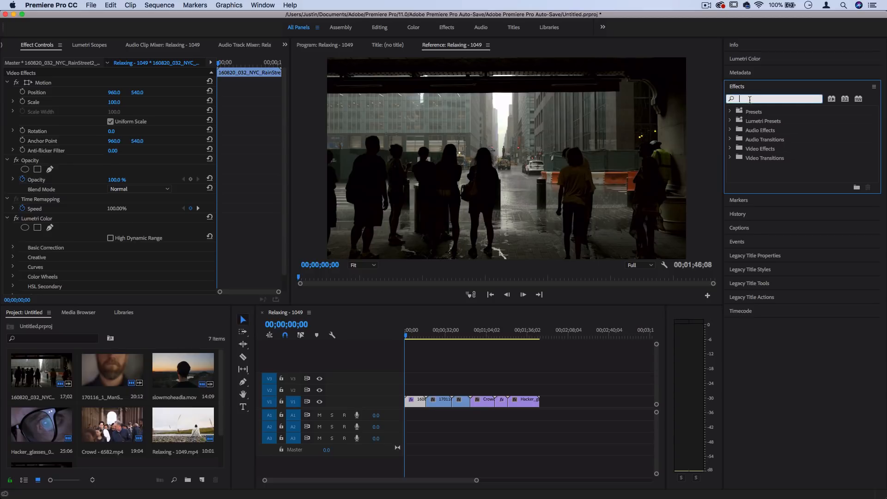
left_click(730, 149)
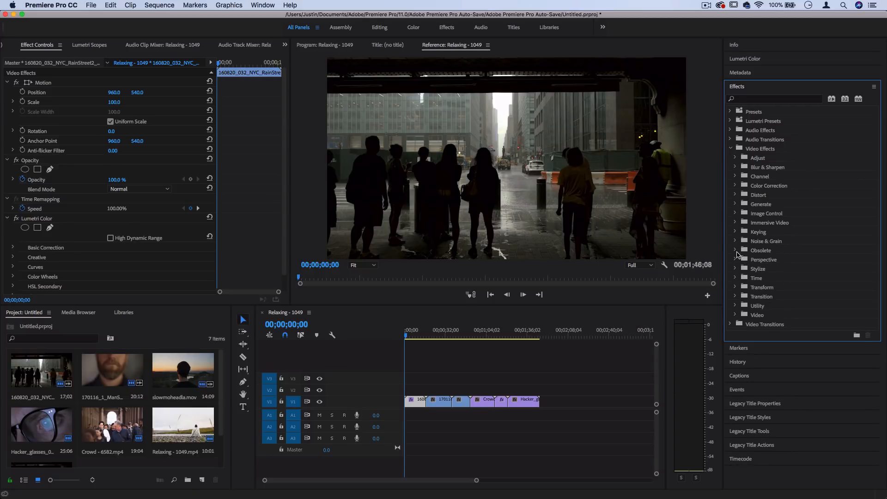
left_click(736, 250)
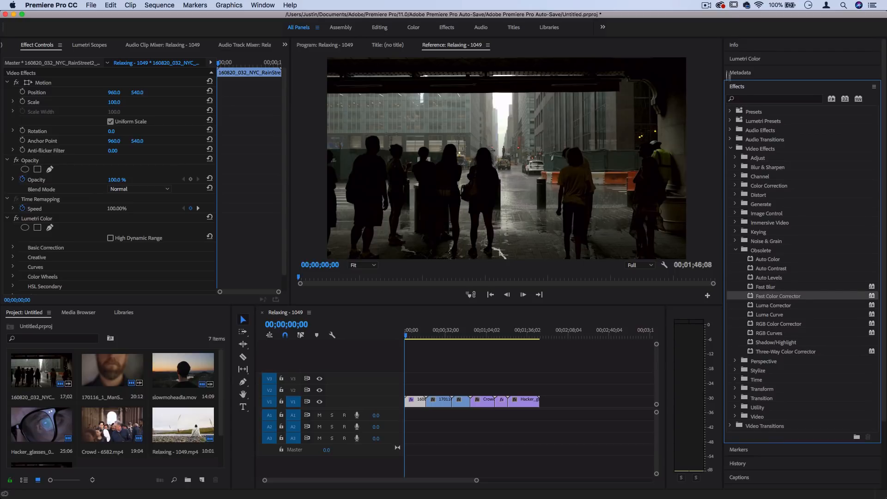
left_click(745, 58)
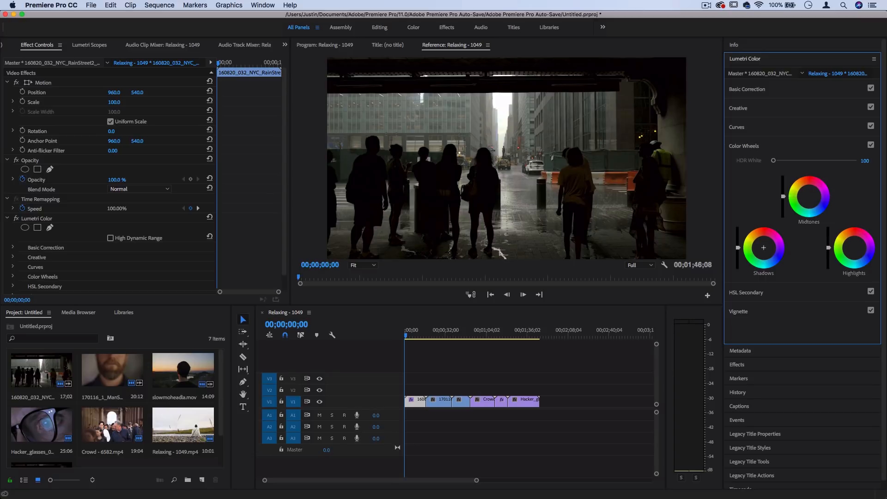
mouse_move(772, 66)
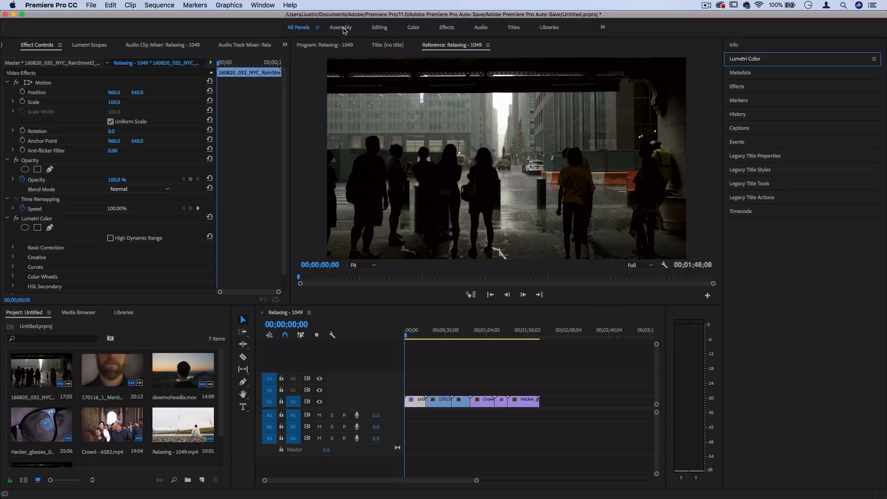
mouse_move(370, 30)
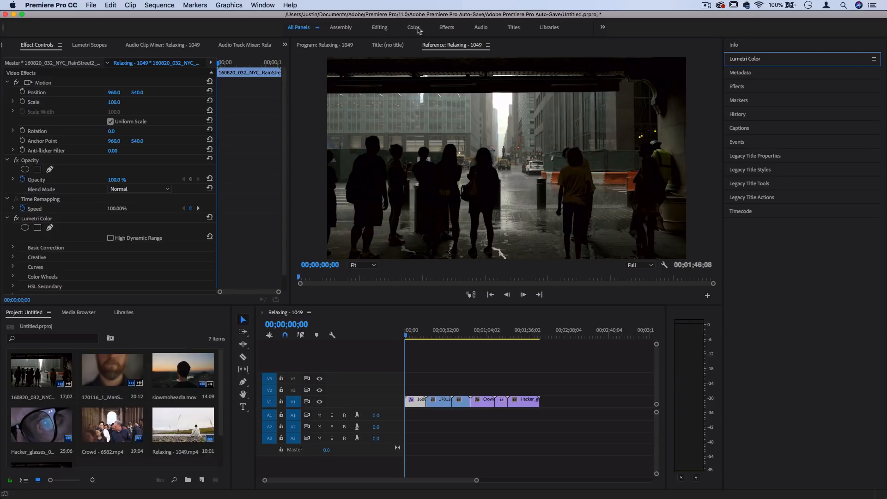
Step: Cycle through the Assembly and Editing workspaces and settle on the Color workspace
left_click(340, 28)
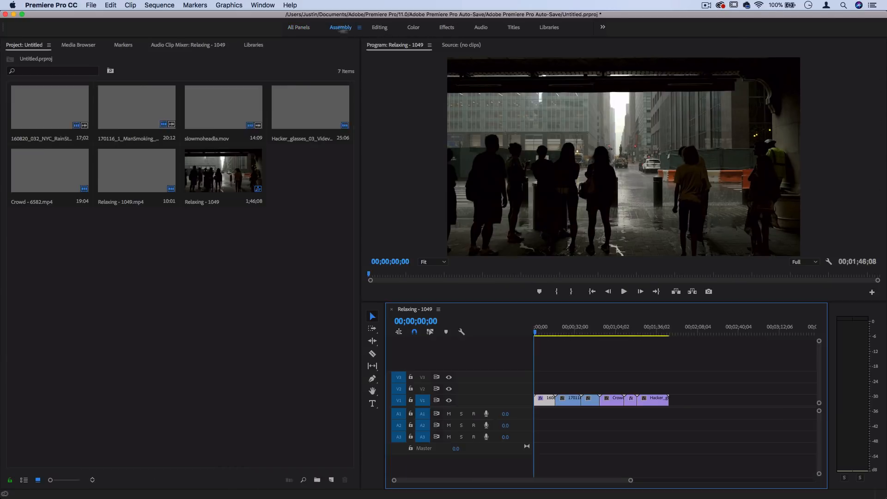
left_click(378, 28)
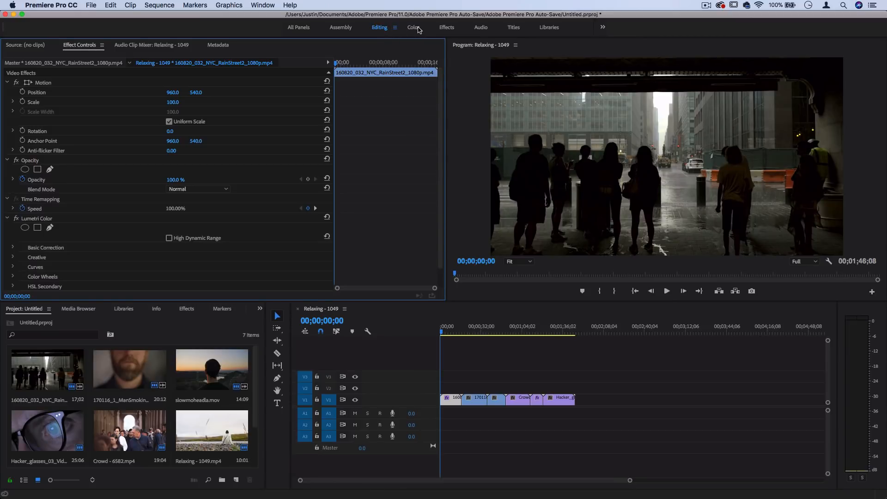
left_click(413, 27)
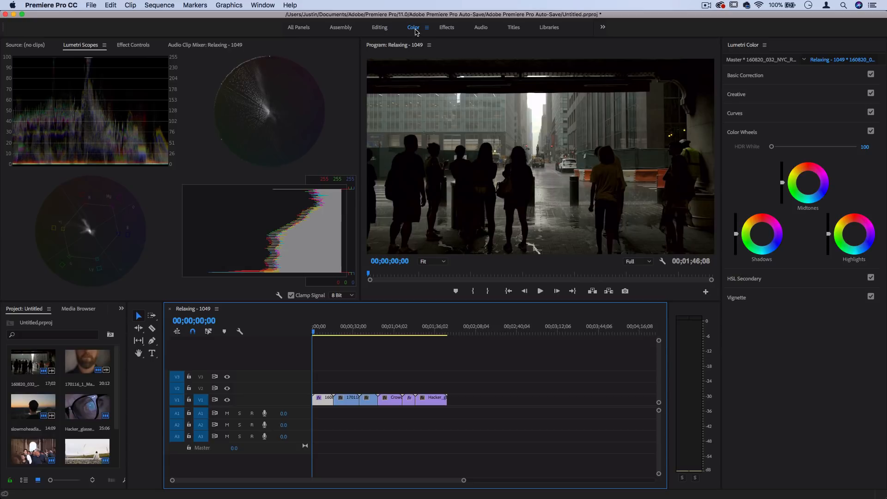
mouse_move(542, 302)
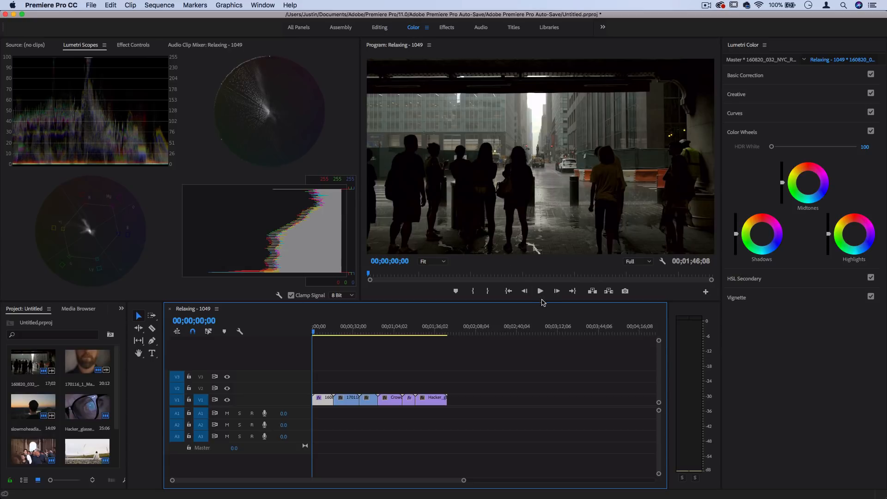
Step: Play the sequence to preview the rainy street clip up to 00;00;08;25
left_click(262, 5)
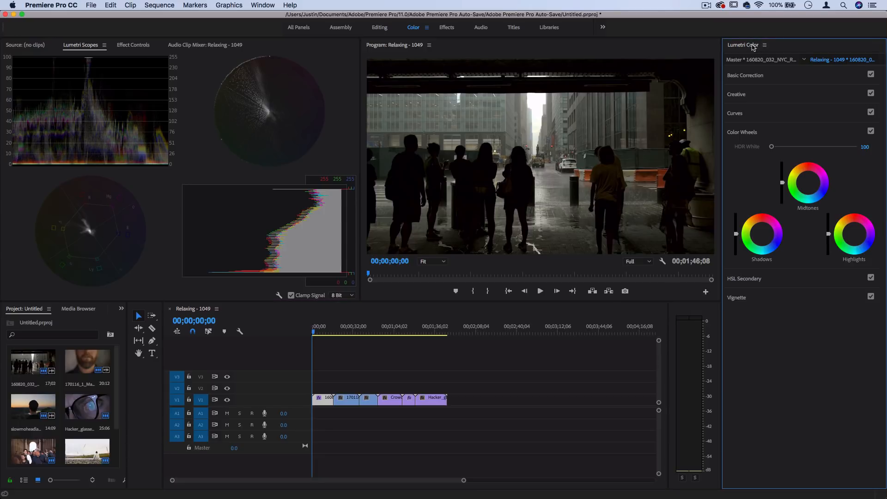
mouse_move(790, 182)
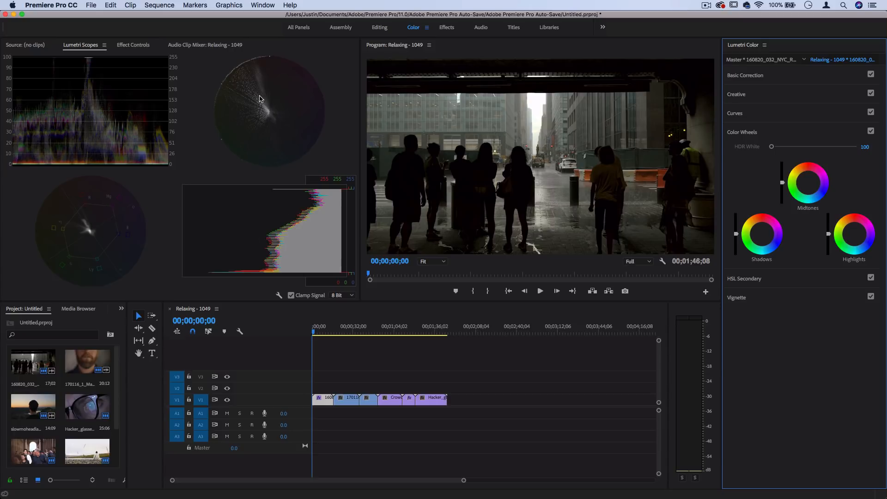
mouse_move(527, 126)
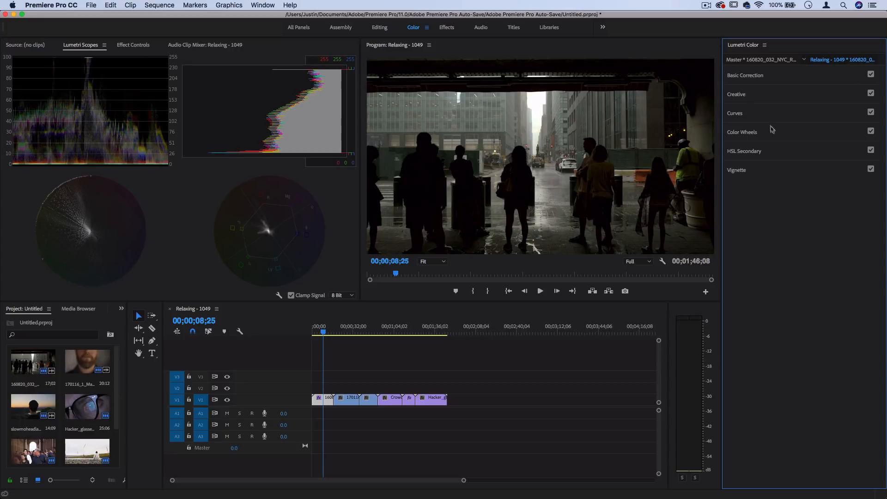
Step: Expand and scroll through HSL Secondary, then switch to the Basic Correction section
left_click(742, 132)
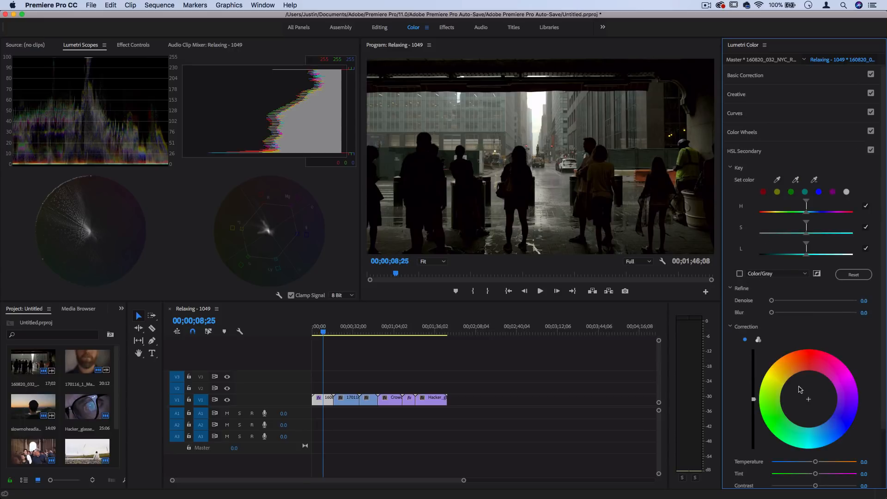
scroll("down", 3)
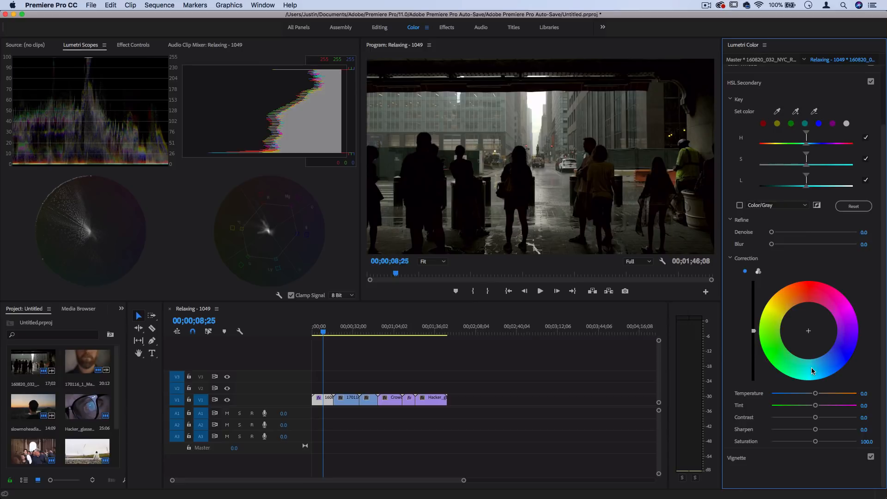
left_click(746, 75)
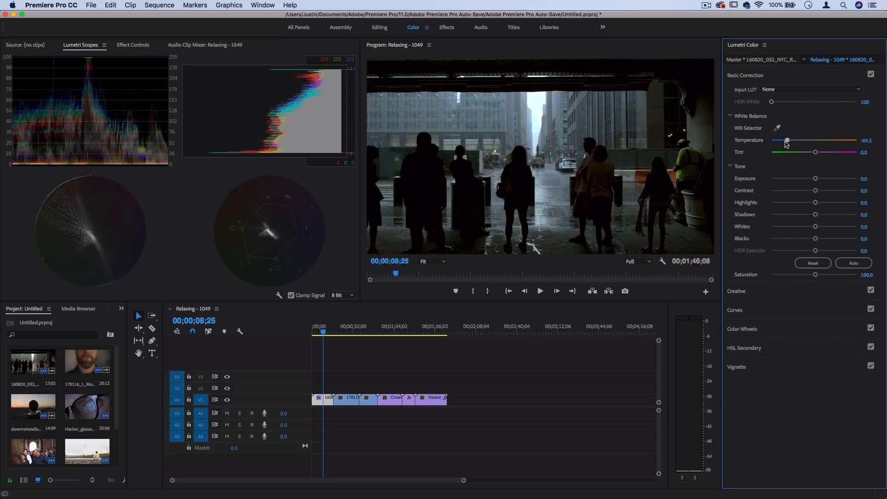
Step: Swing Temperature cool and warm, reset it to 0.0, and push Tint toward magenta
left_click_drag(785, 140, 779, 141)
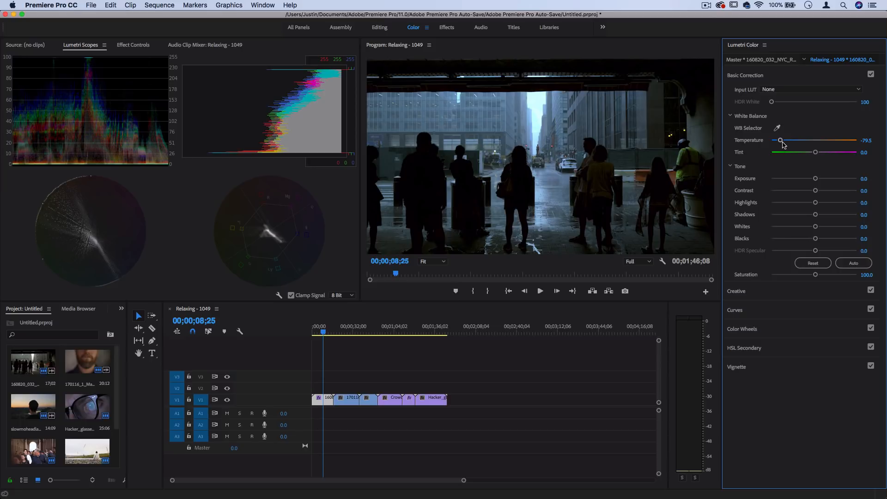
left_click_drag(781, 140, 853, 140)
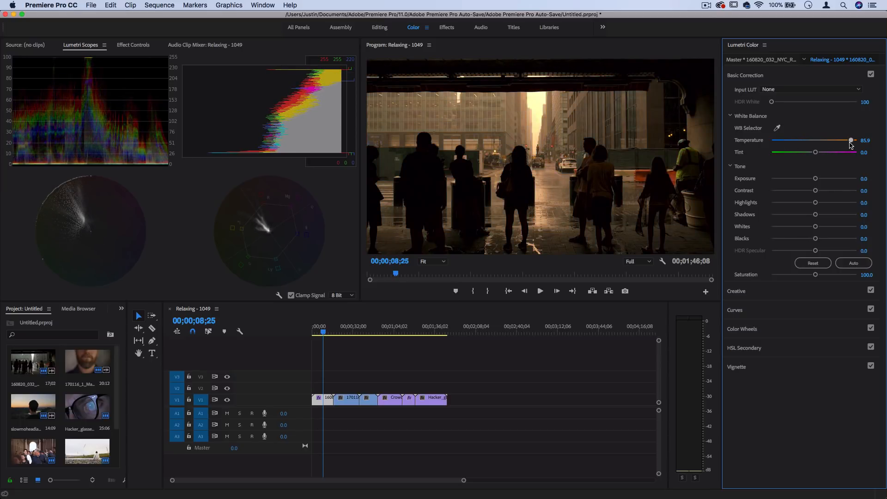
left_click_drag(852, 140, 854, 140)
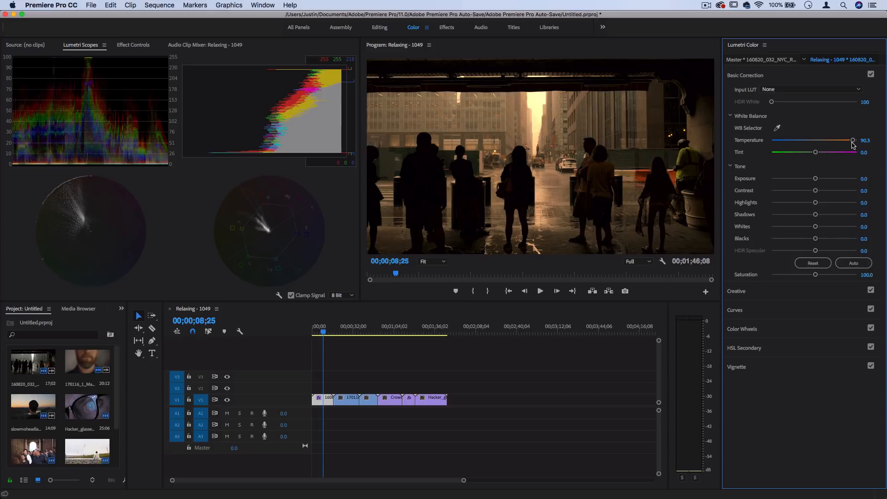
left_click_drag(853, 140, 815, 140)
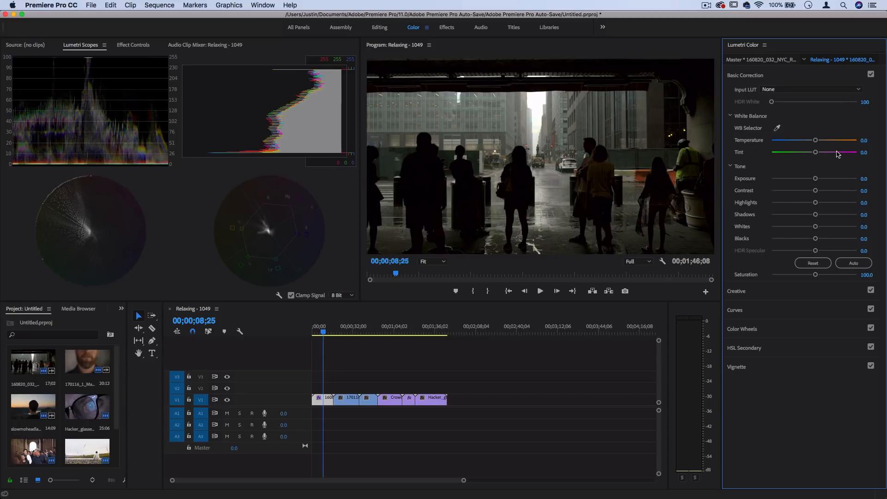
left_click_drag(816, 152, 841, 152)
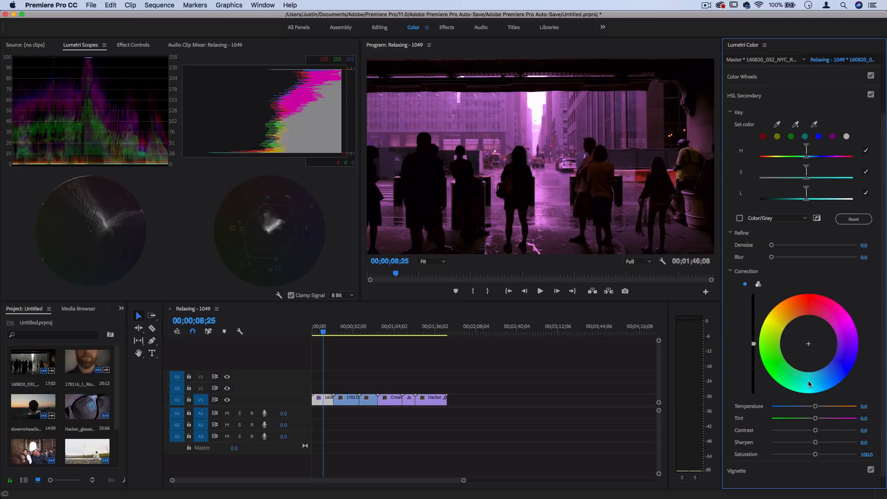
Step: Select the smoking-man clip, then move on to the hillside sunset clip in the timeline
scroll("down", 3)
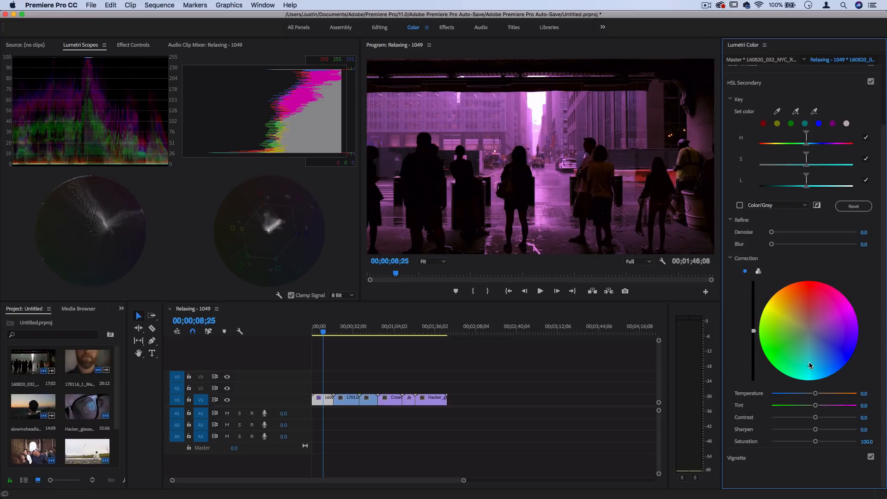
left_click(339, 332)
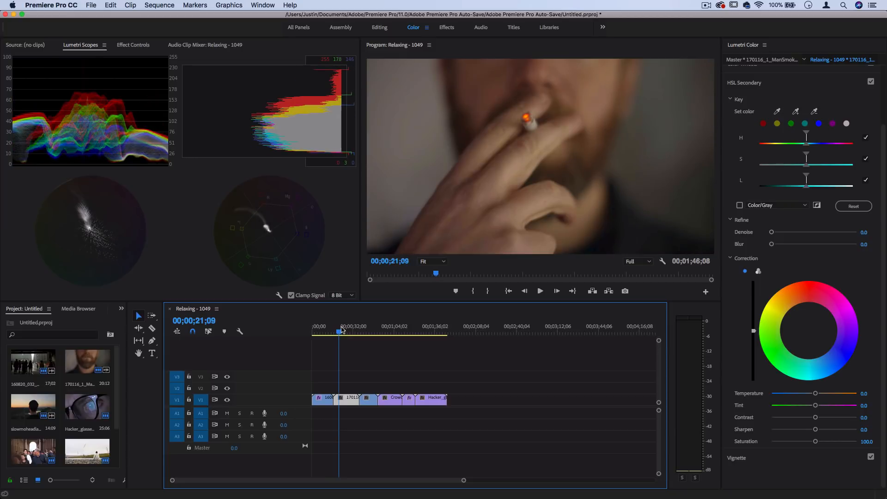
left_click(367, 333)
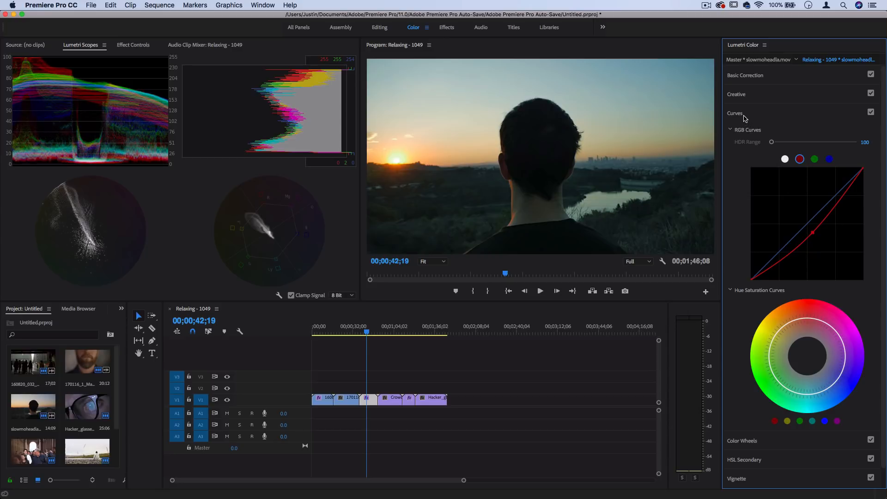
Step: Pull the sunset clip's red RGB curve down, then return to the NYC rain clip
left_click(736, 94)
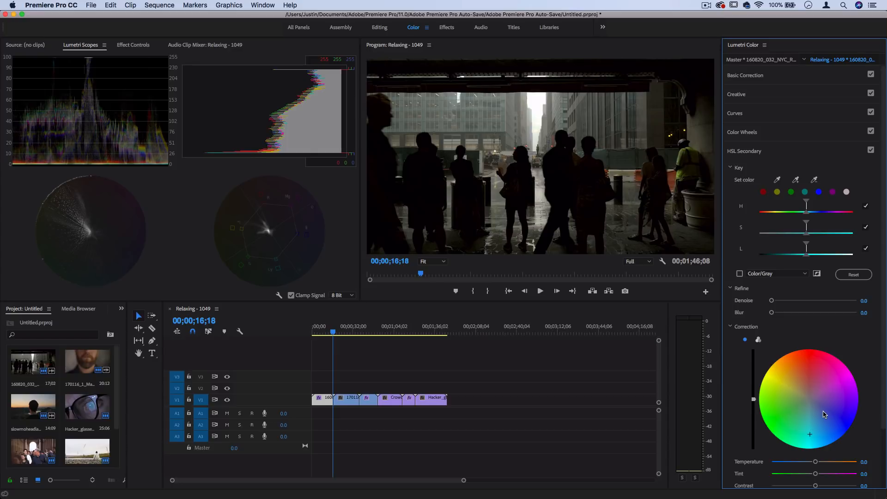
left_click(366, 332)
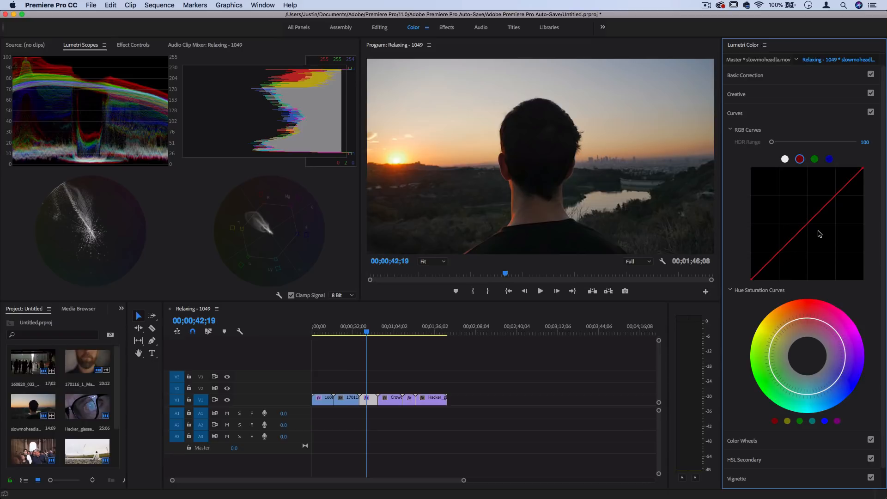
mouse_move(807, 227)
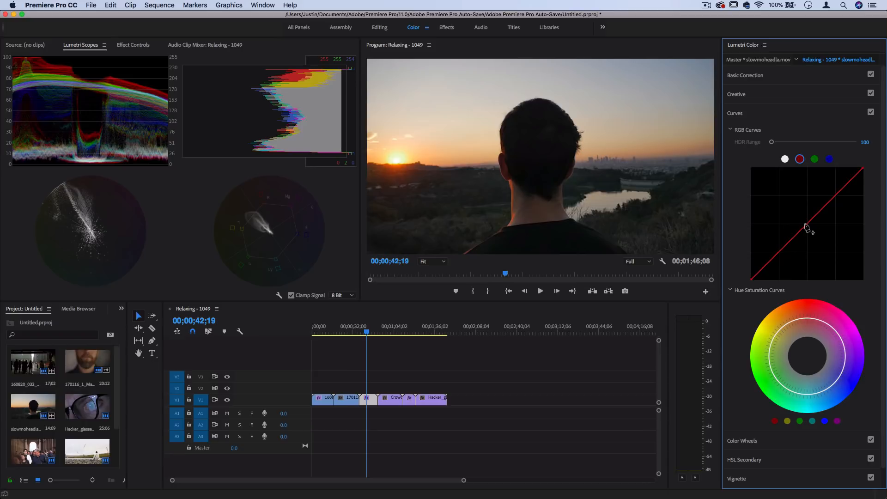
left_click_drag(808, 226, 812, 235)
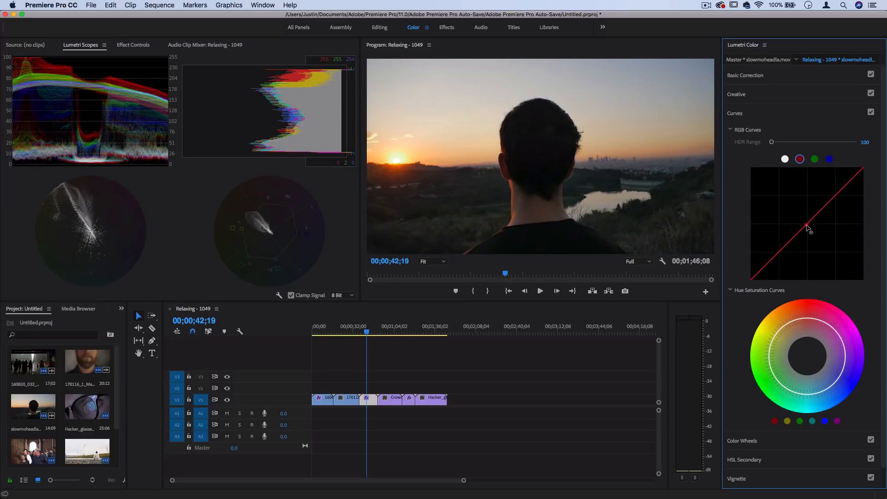
left_click_drag(807, 227, 811, 234)
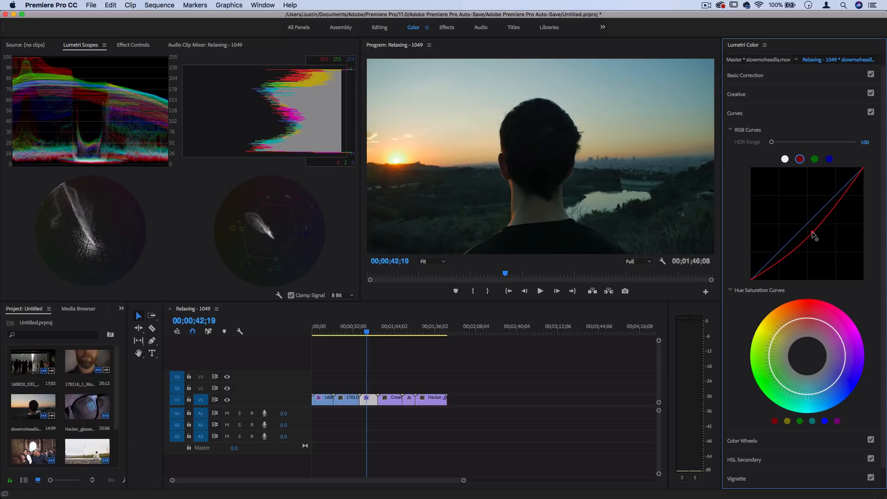
left_click(811, 231)
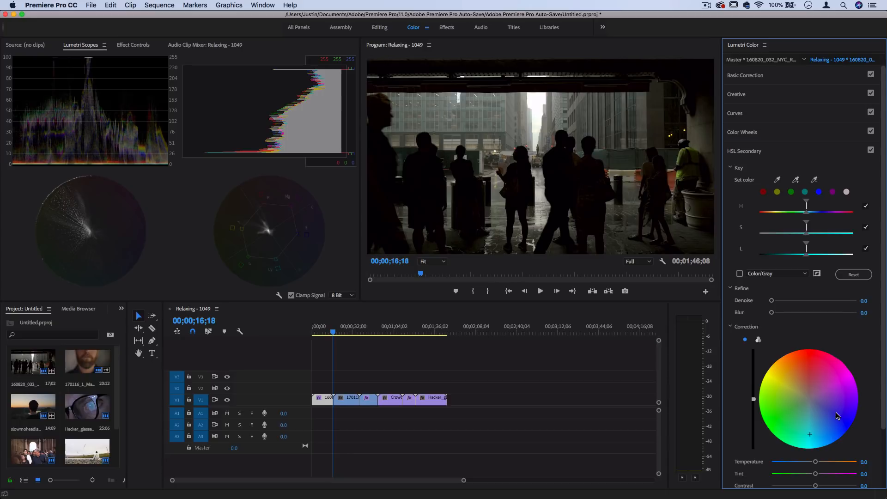
Step: Collapse HSL Secondary, briefly open Basic Correction, and collapse it again
left_click(744, 151)
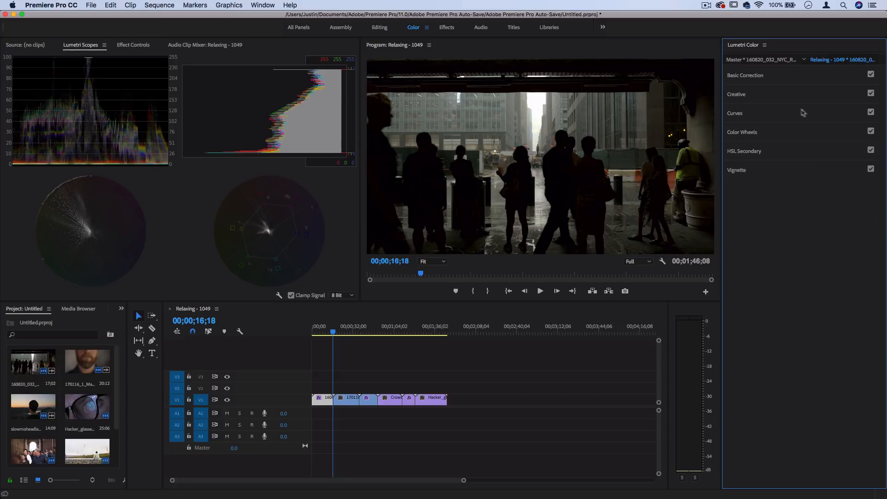
left_click(745, 75)
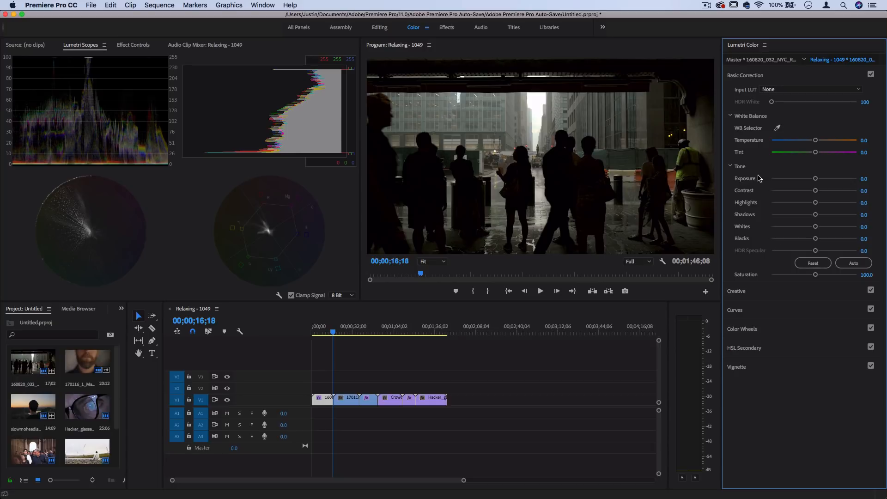
mouse_move(790, 179)
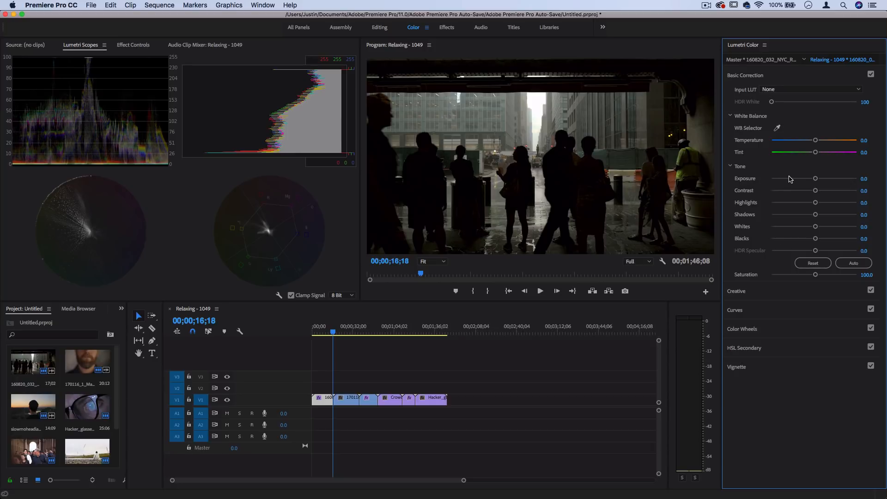
left_click(745, 75)
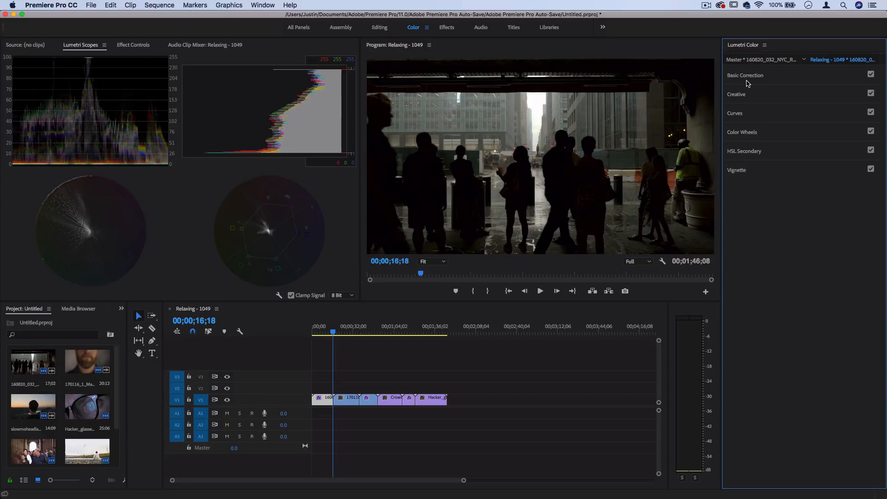
mouse_move(745, 93)
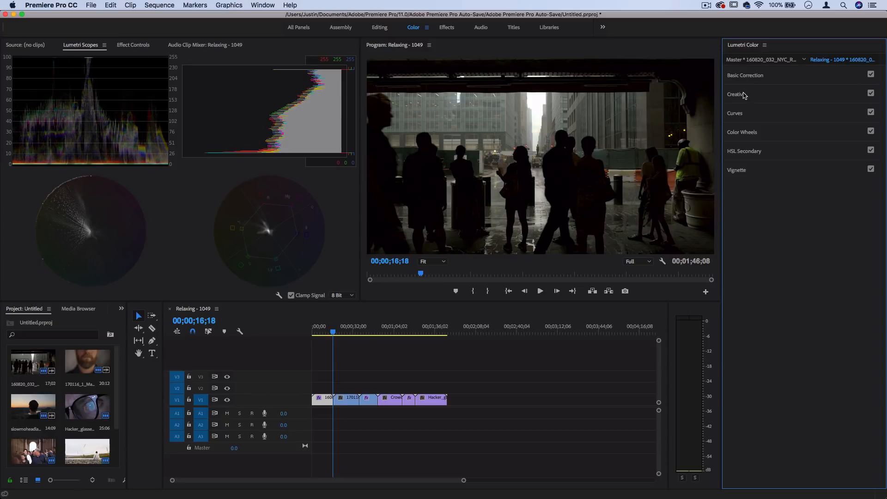
Step: Apply the JO Tuscan look from the Creative section at intensity 100
left_click(736, 94)
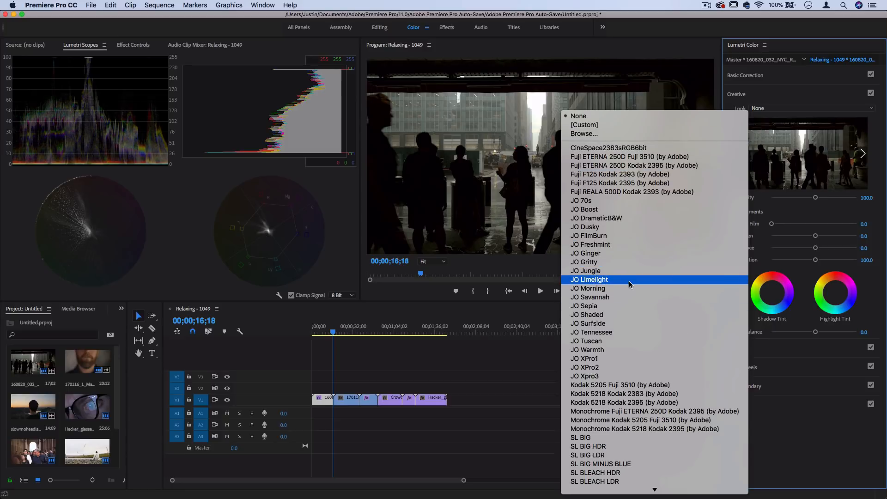
mouse_move(610, 340)
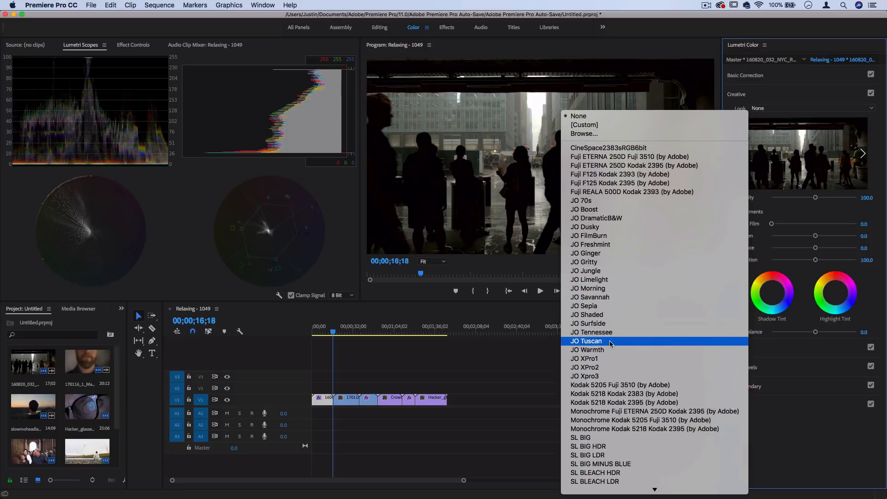
left_click(586, 341)
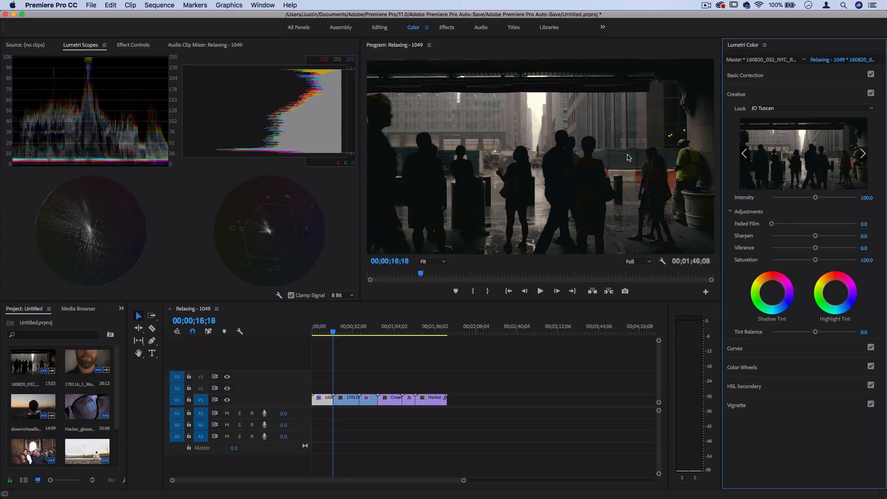